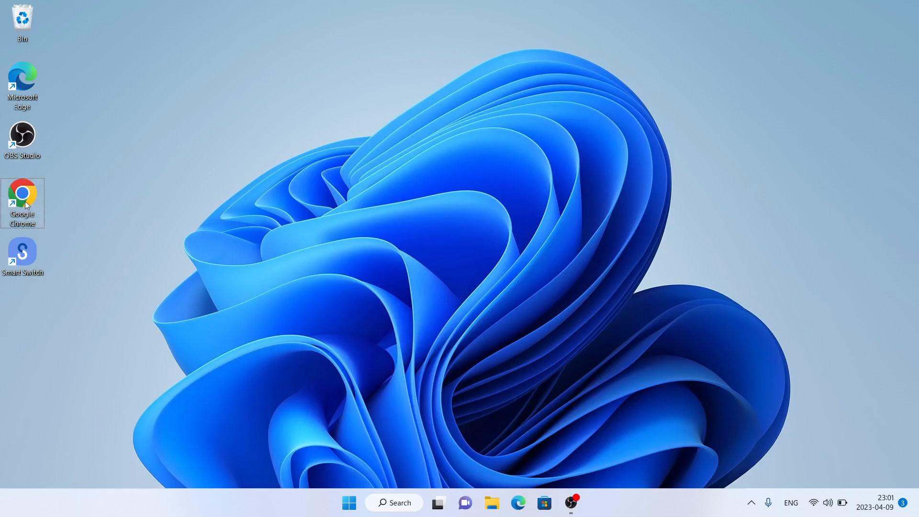
# - Launch Google Chrome from its desktop shortcut to load FileHippo
pyautogui.doubleClick(21, 203)
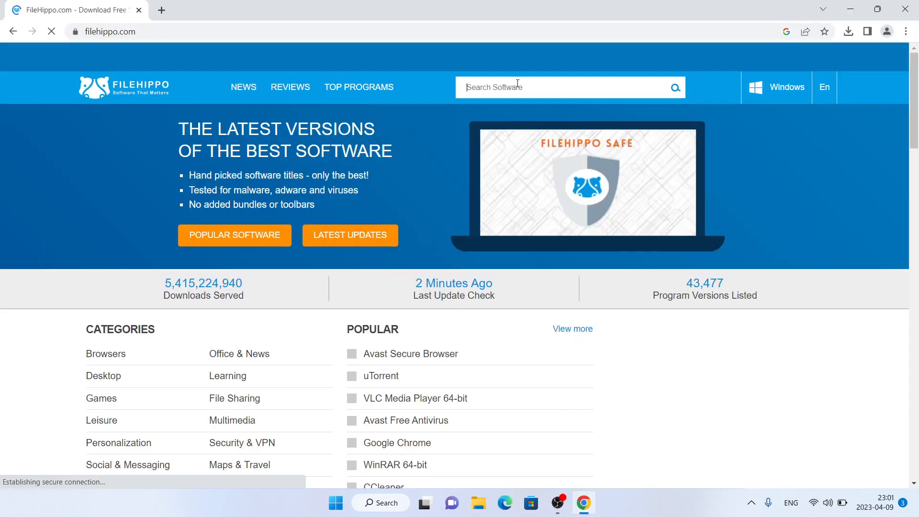
# - Search FileHippo for WindowBlinds and download its latest version
pyautogui.write('win')
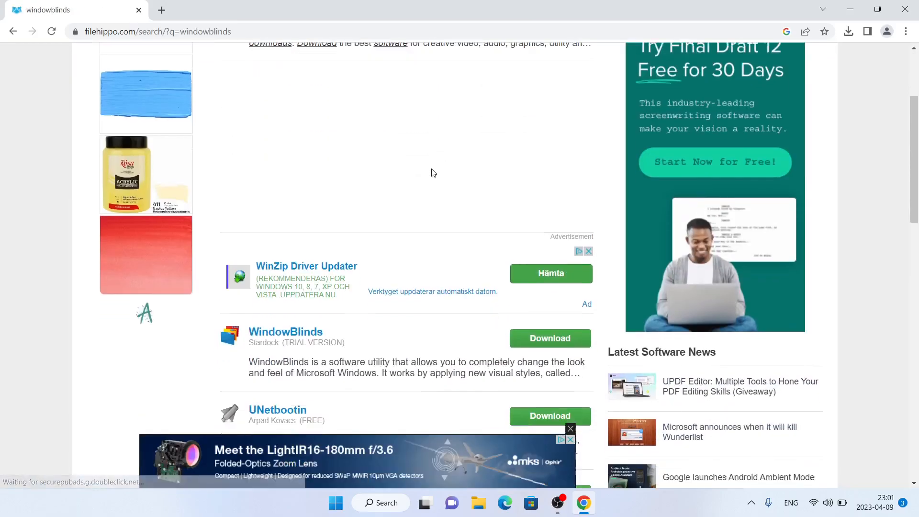
pyautogui.scroll(-3)
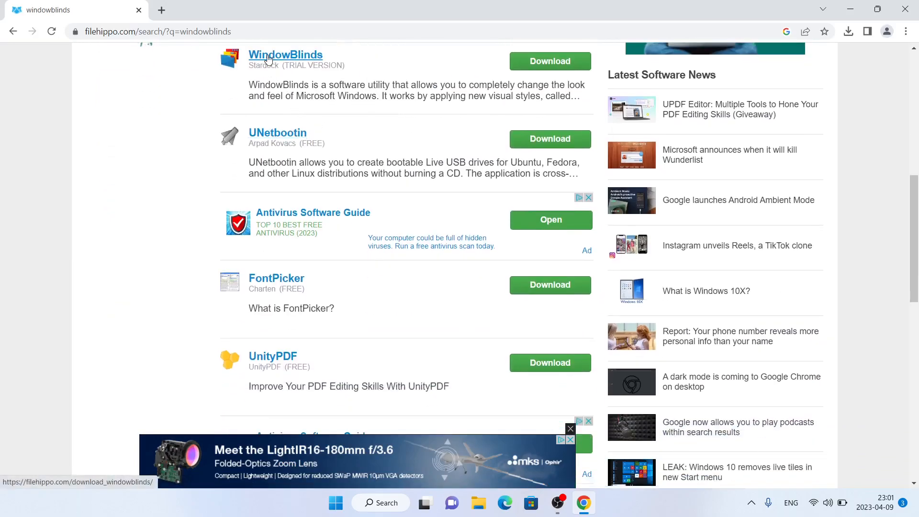
pyautogui.click(285, 55)
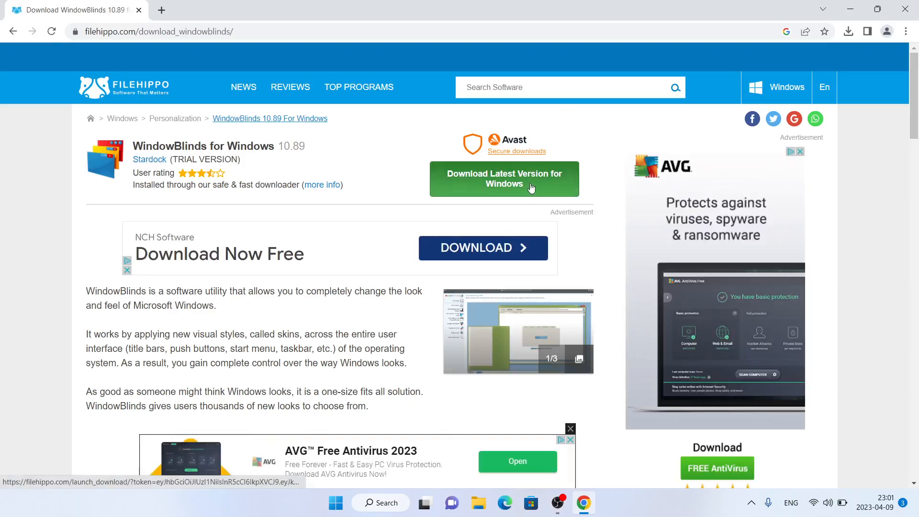
pyautogui.click(503, 178)
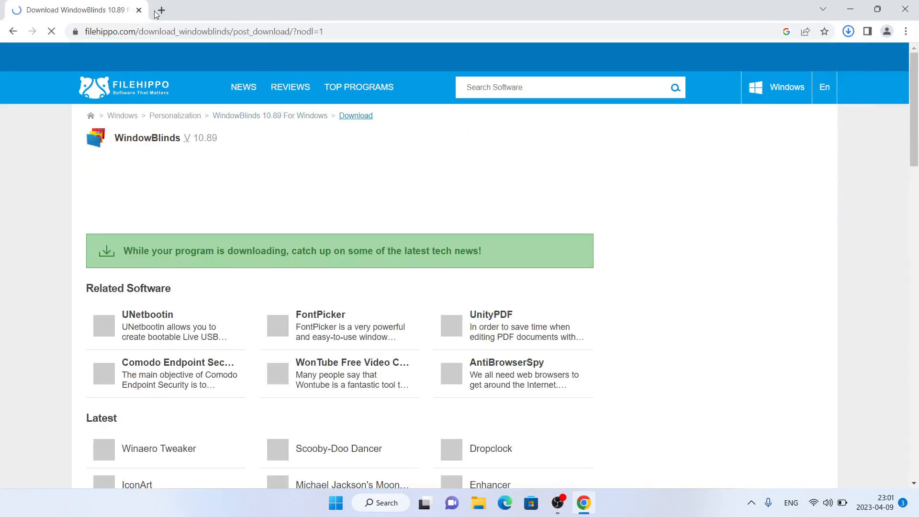
# - Run the downloaded WindowBlinds installer, bypassing the Windows security warning via More info
pyautogui.click(159, 10)
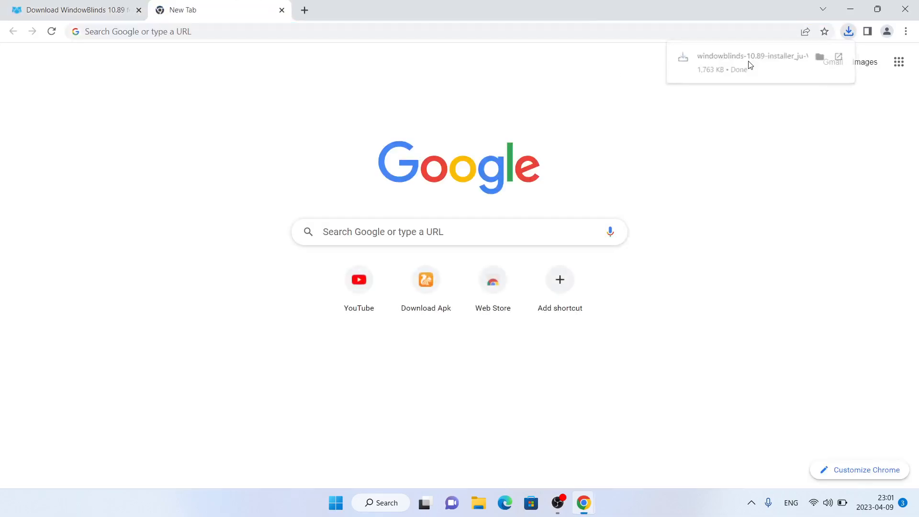
pyautogui.click(752, 56)
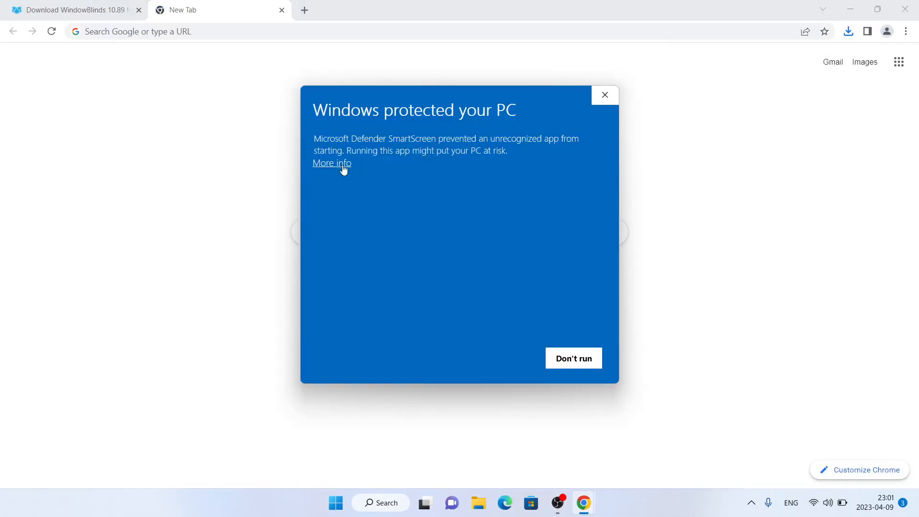
pyautogui.click(604, 94)
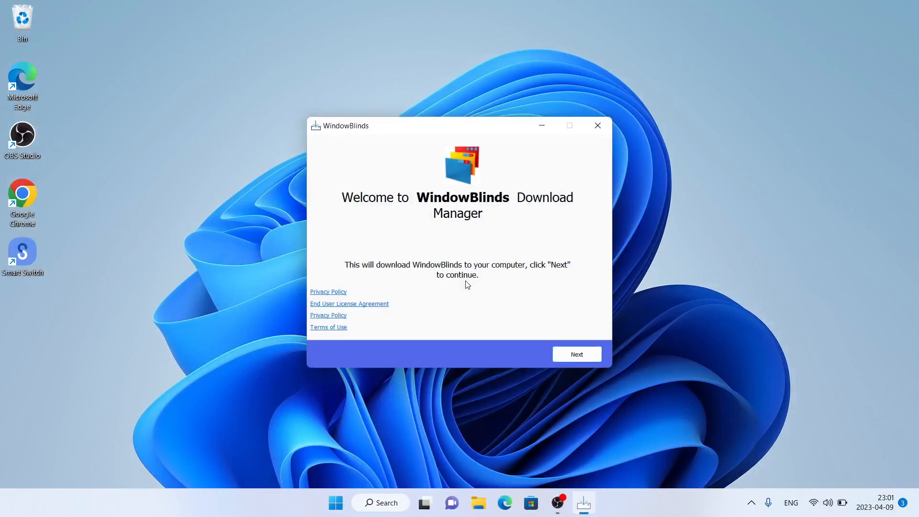
# - Decline CCleaner, run the downloaded setup, and install into the default Program Files (x86) folder
pyautogui.click(575, 354)
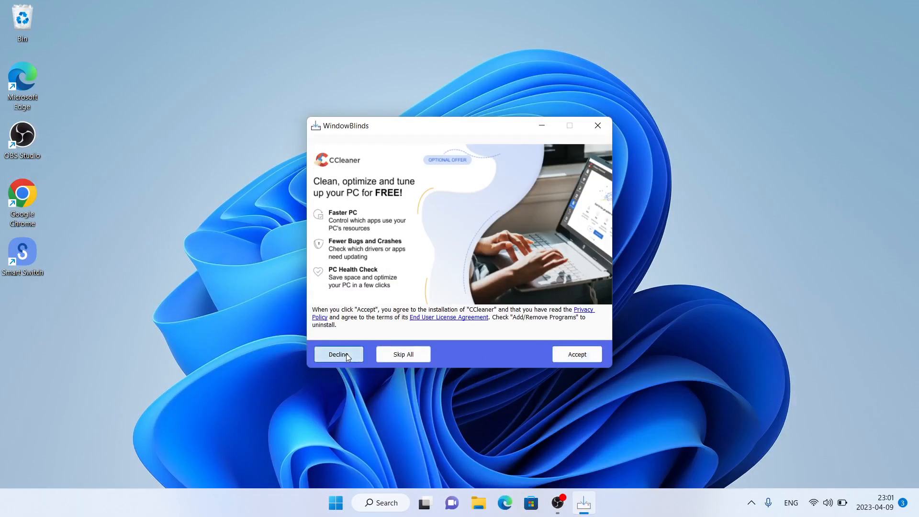
pyautogui.click(338, 354)
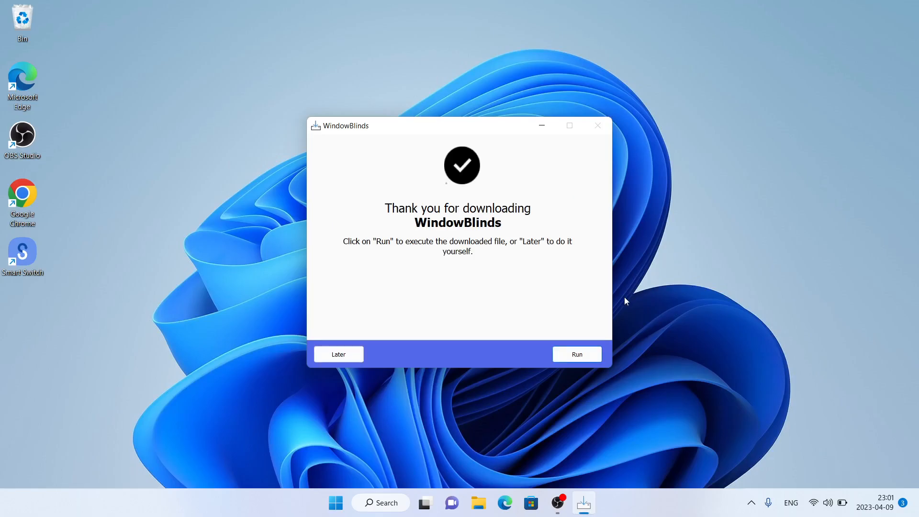
pyautogui.click(339, 354)
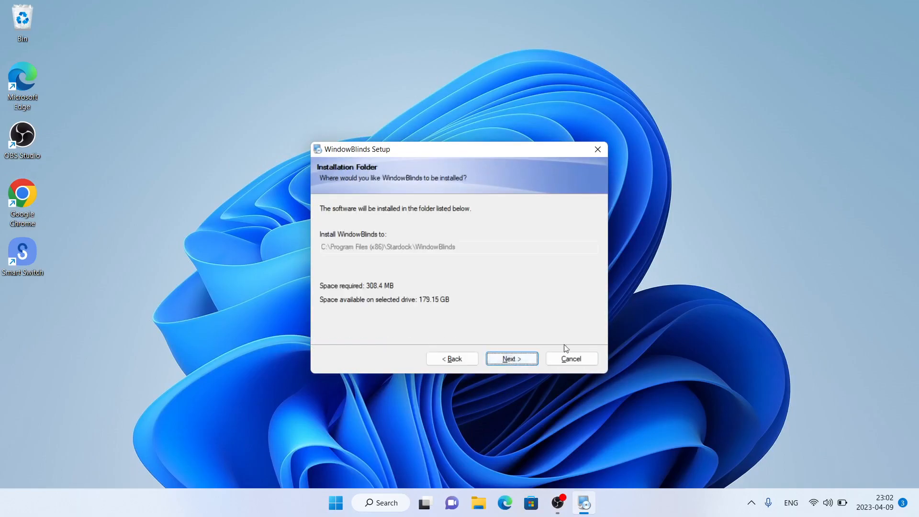
pyautogui.click(511, 358)
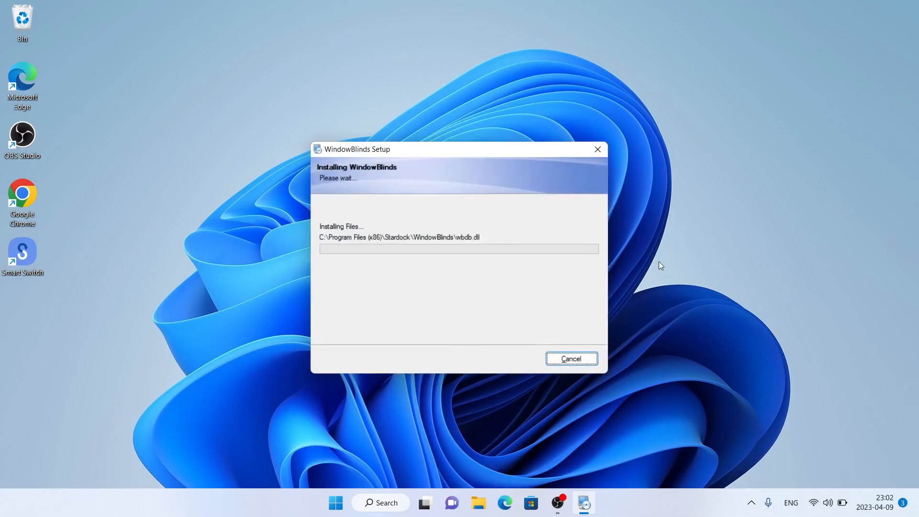